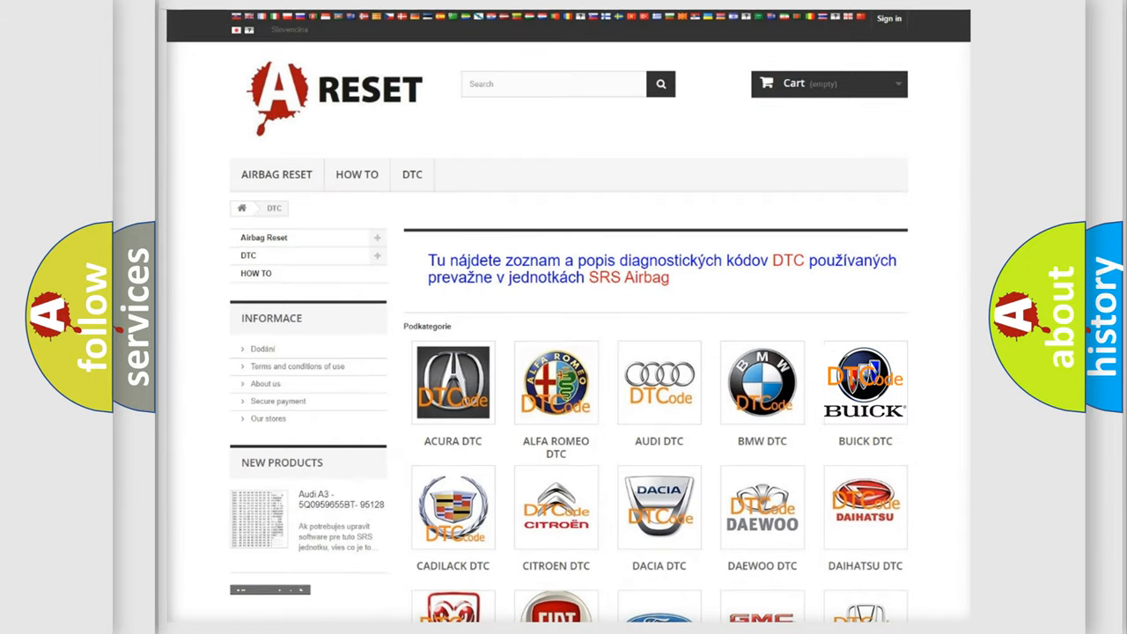
- Open the Buick DTC listing from the category page and browse its code subcategories
click(865, 383)
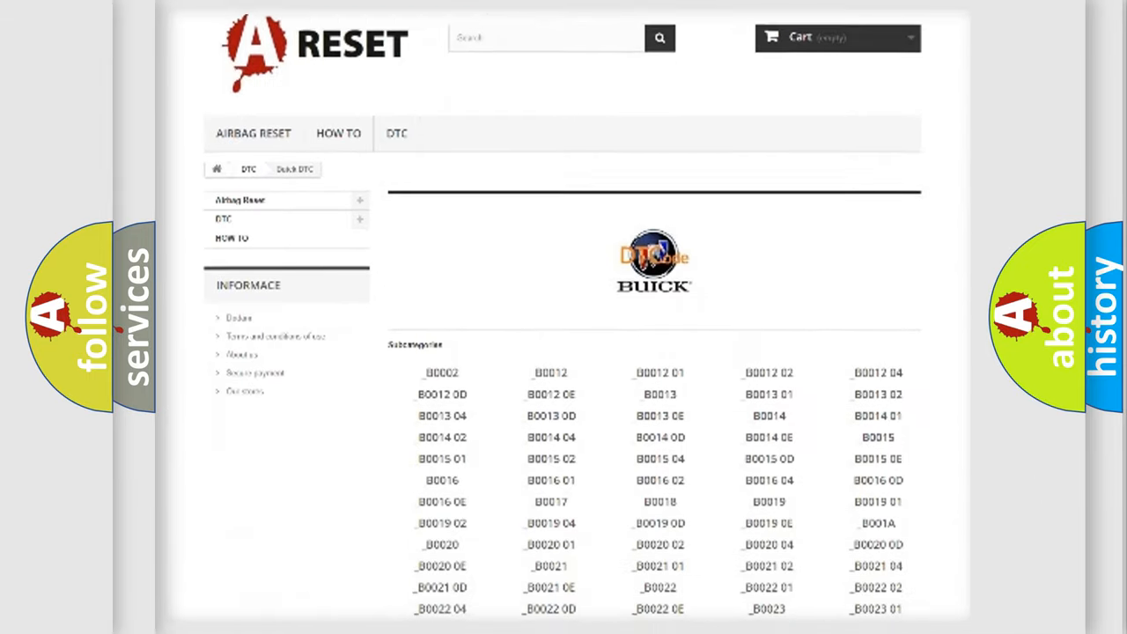
scroll(down, 3)
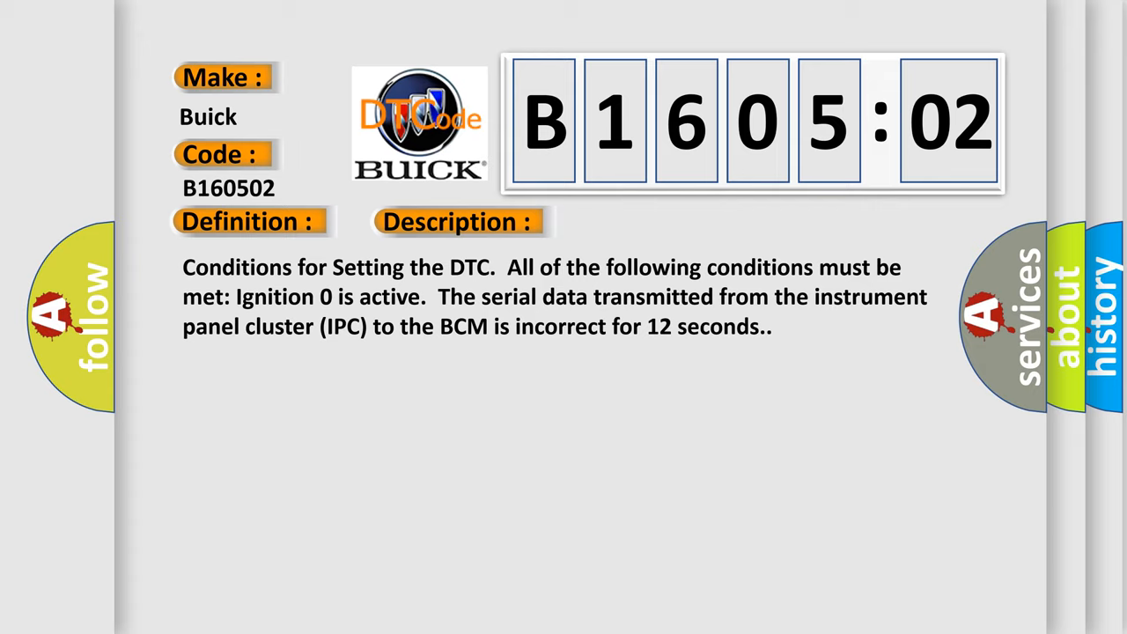
- Advance the B160502 card to show the Cause: harness junction block checks and General Signal Failure
click(645, 222)
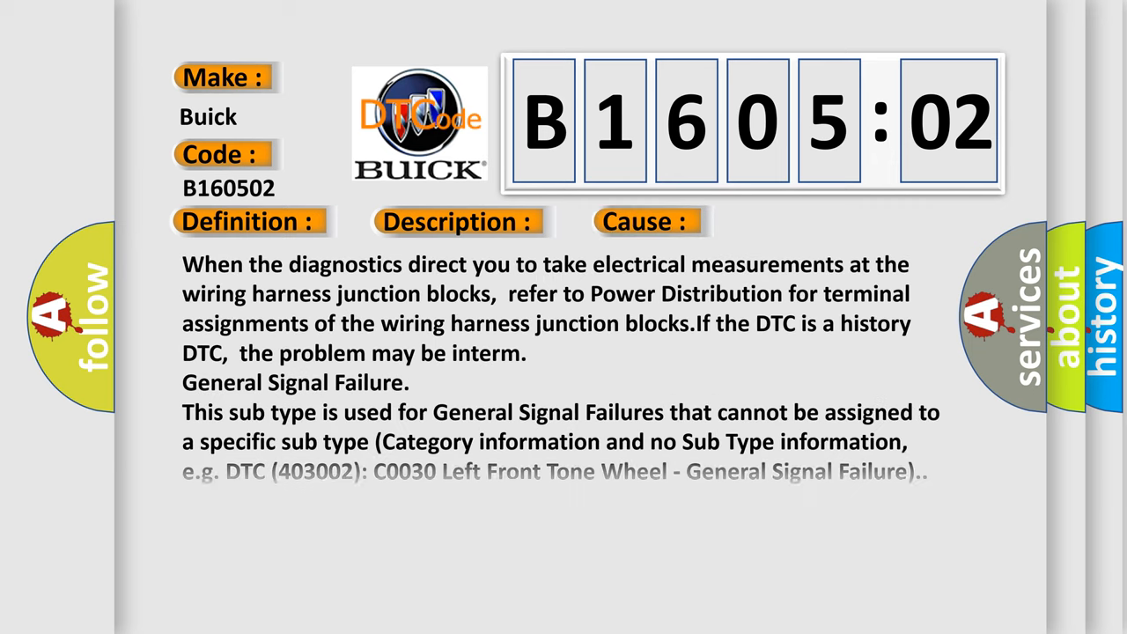